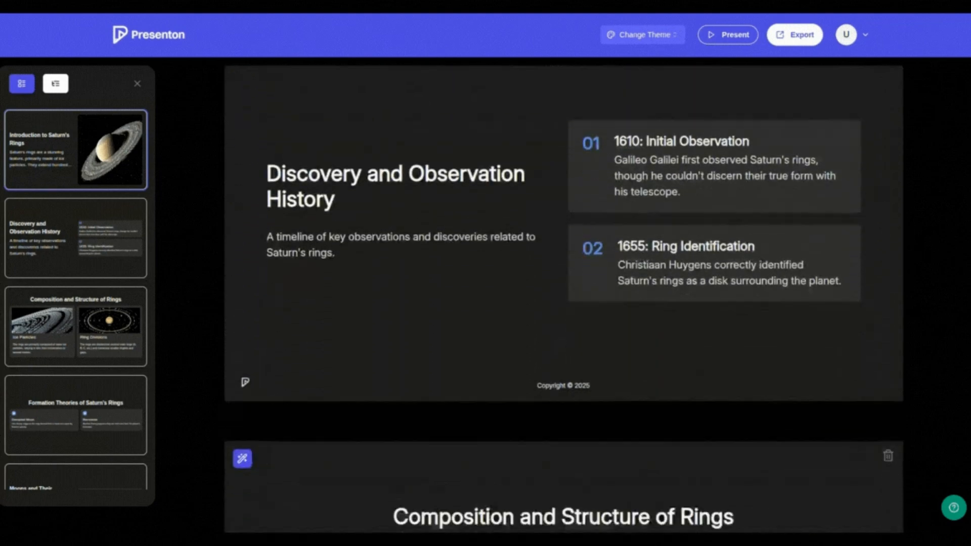
Scroll down through the generated financial report slides, past the Q1–Q4 2023 bar chart.
scroll("down", 3)
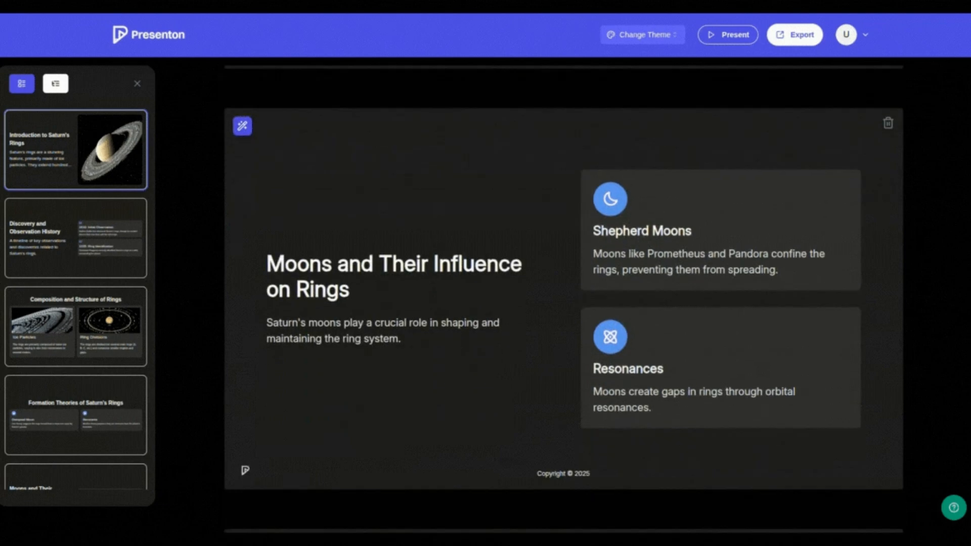
scroll("down", 3)
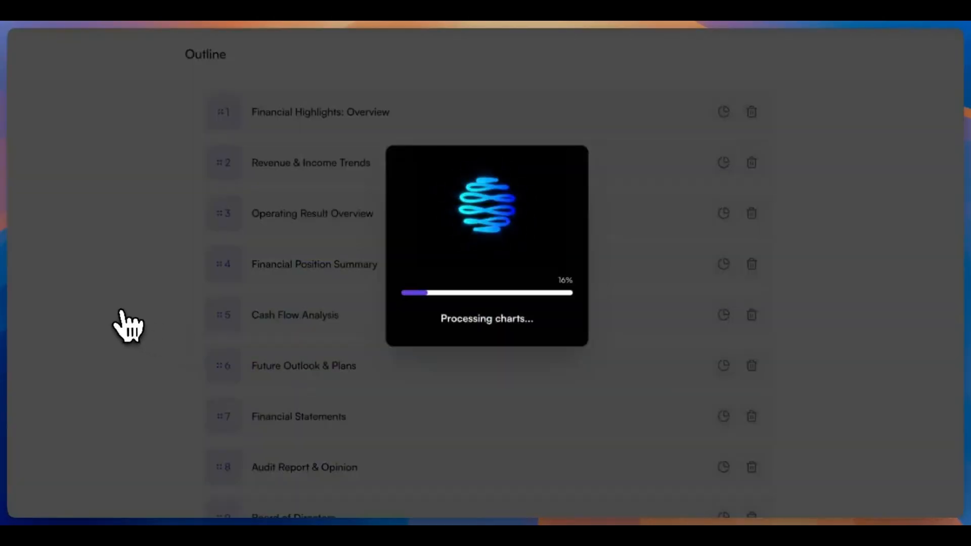
scroll("down", 3)
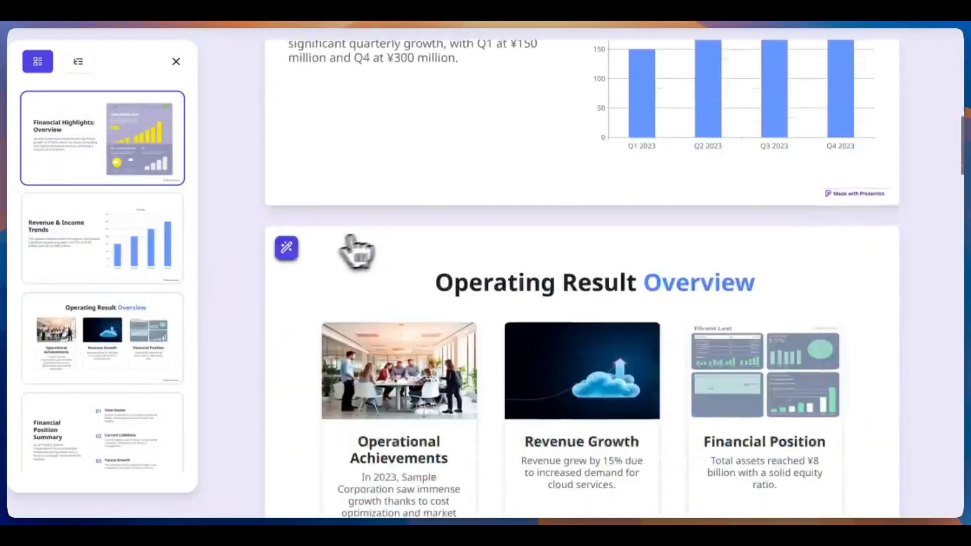
scroll("down", 3)
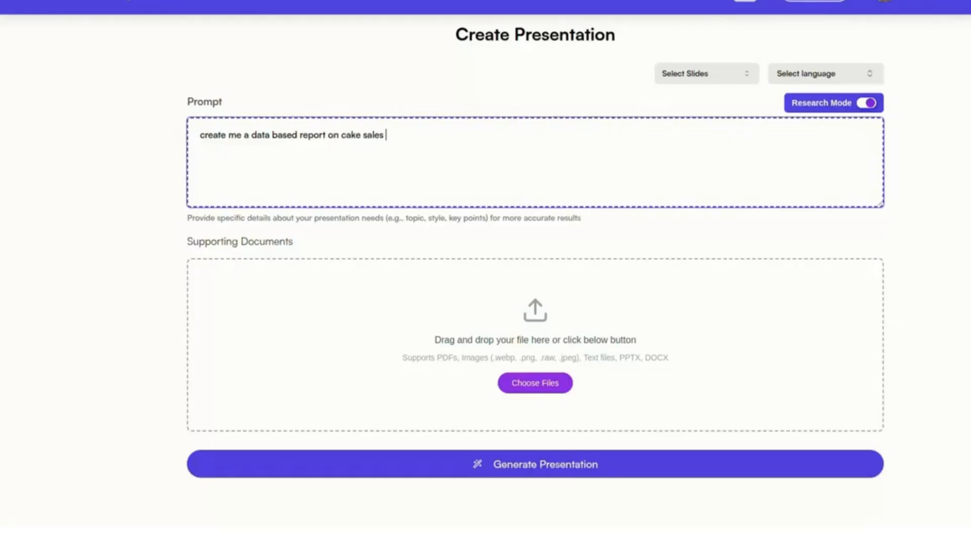
Add 'worldwide' to the cake sales prompt and choose the Creme theme for the deck.
type("worldwide")
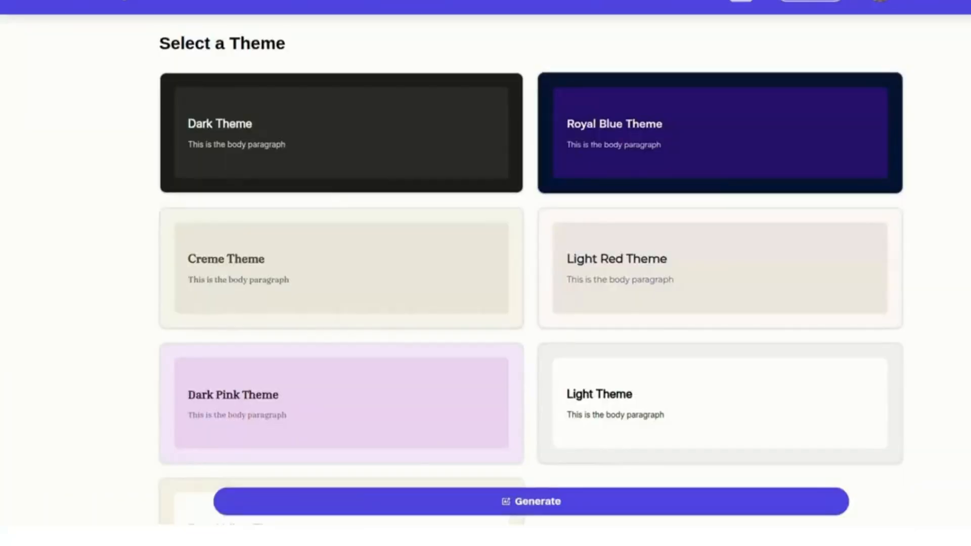
scroll("down", 3)
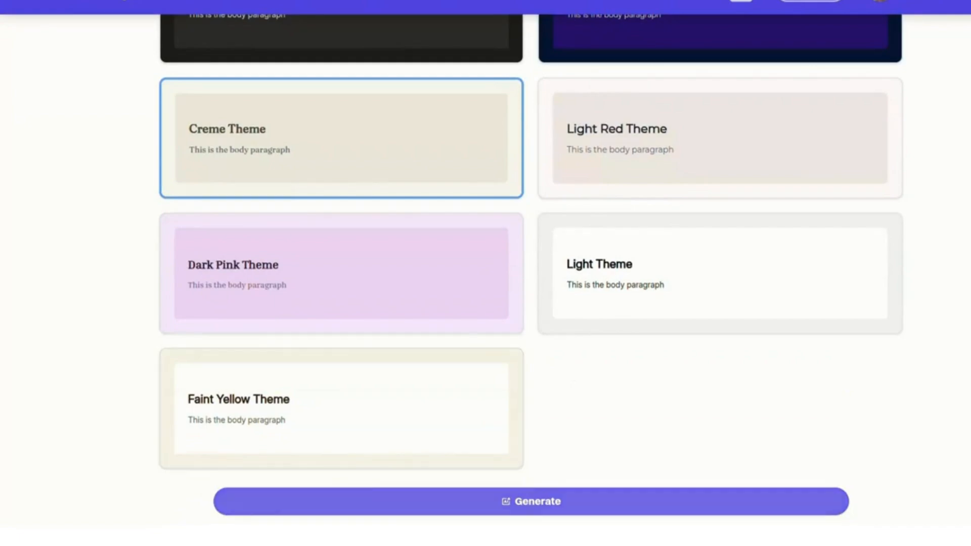
left_click(531, 501)
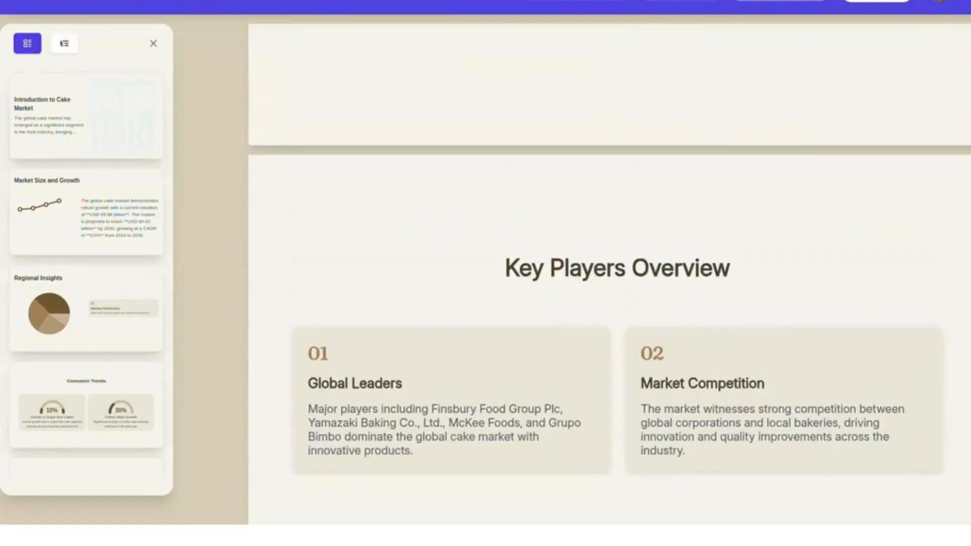
View the Consumer Trends slide with its gauge charts, then return to the introduction slide.
left_click(84, 409)
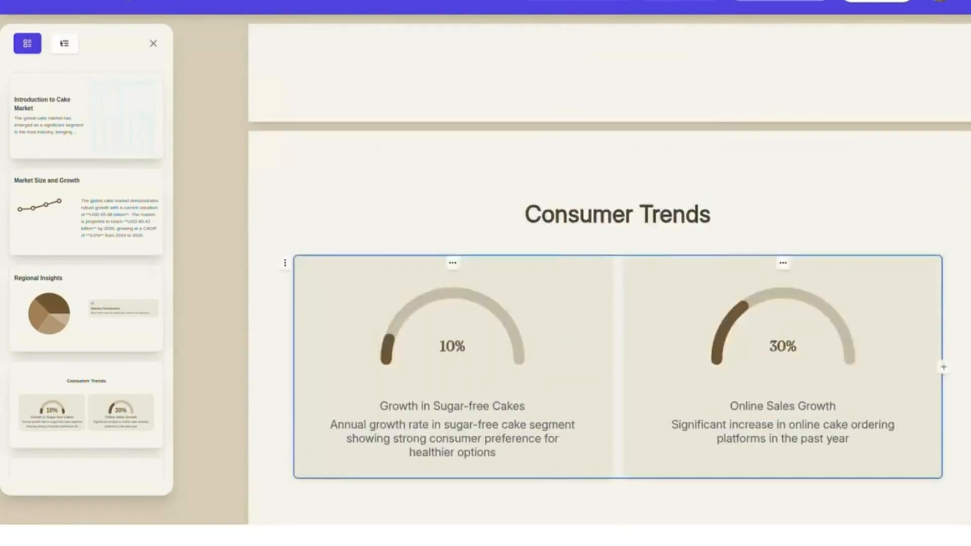
left_click(85, 117)
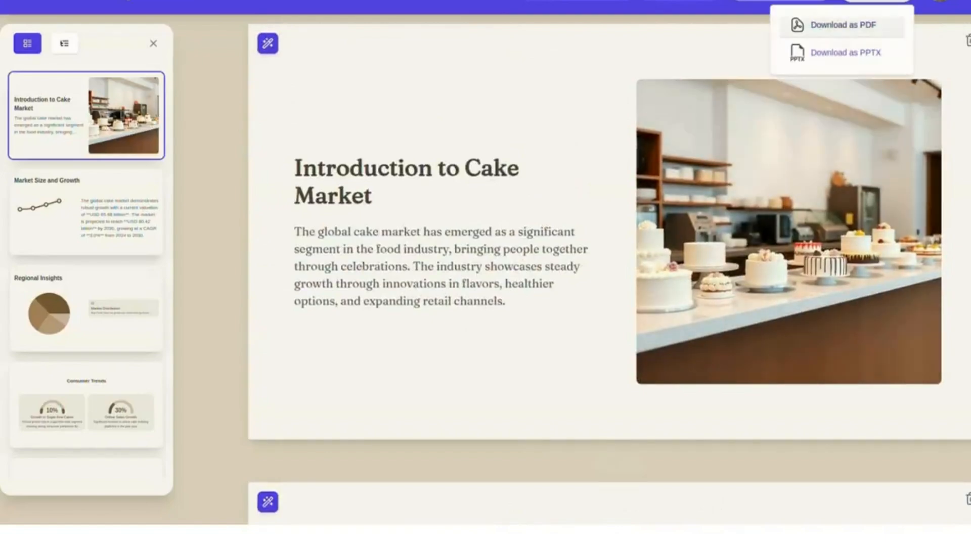
Export the cake market deck as a PDF and save it to the Downloads folder.
left_click(840, 24)
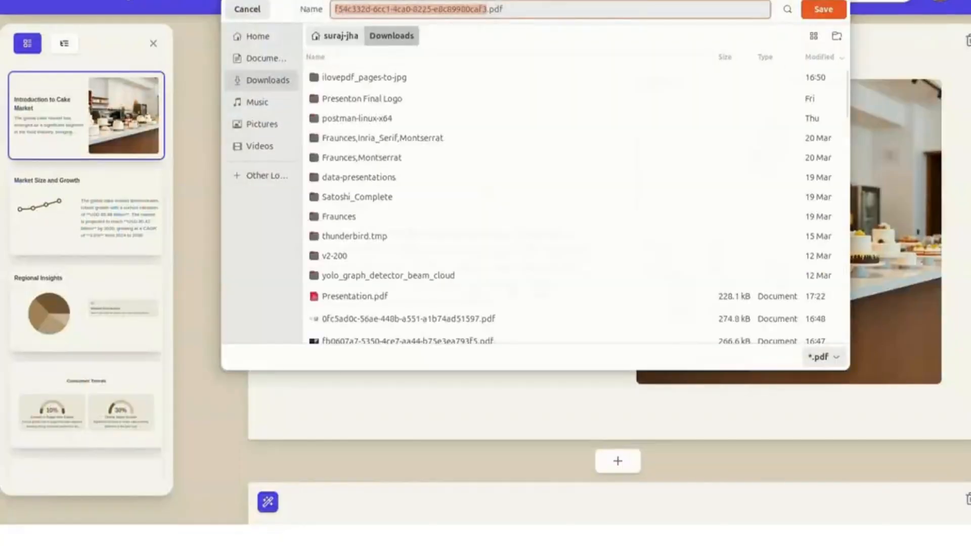
left_click(823, 9)
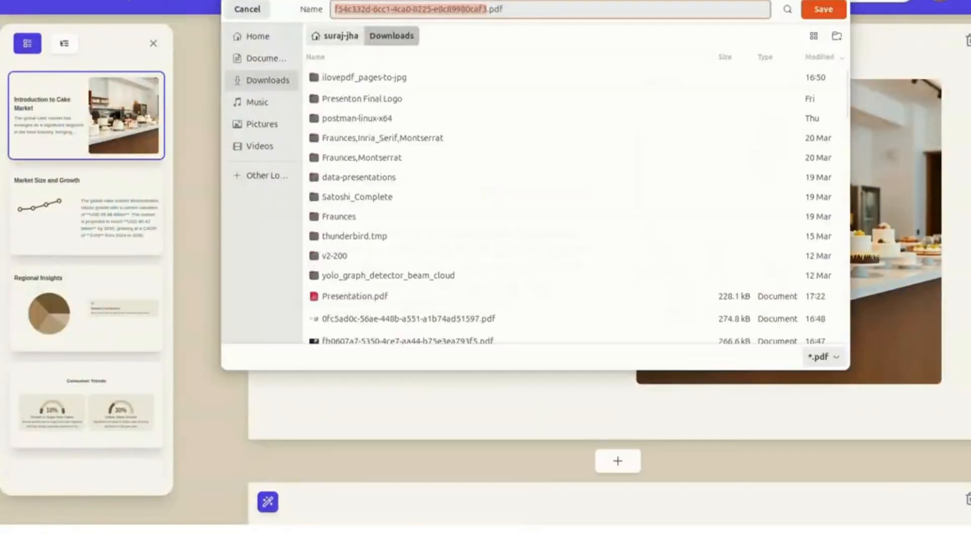
left_click(823, 9)
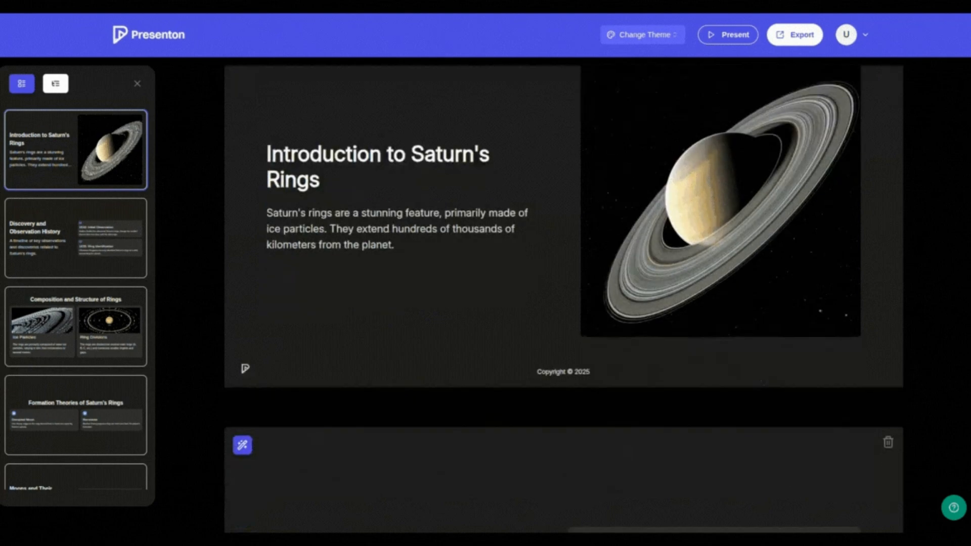
scroll("down", 3)
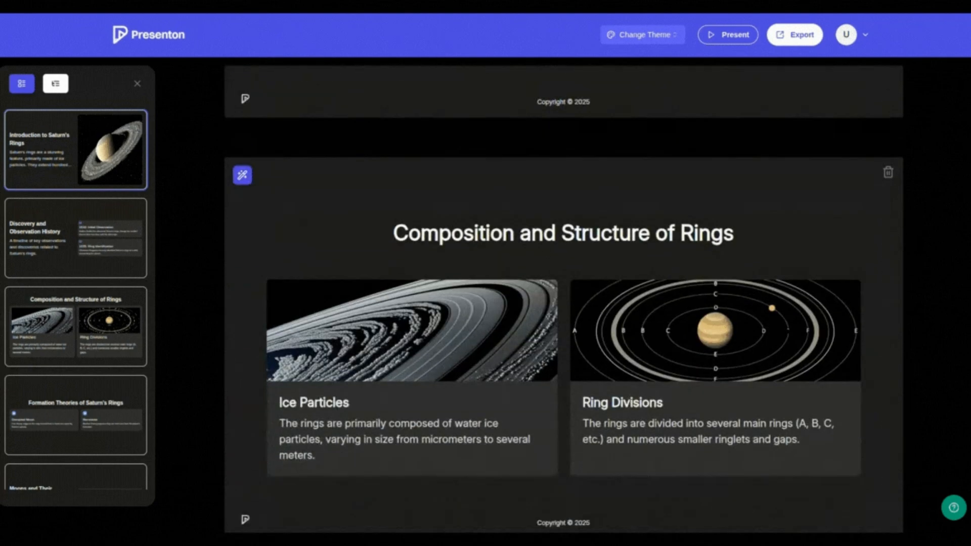
left_click(76, 414)
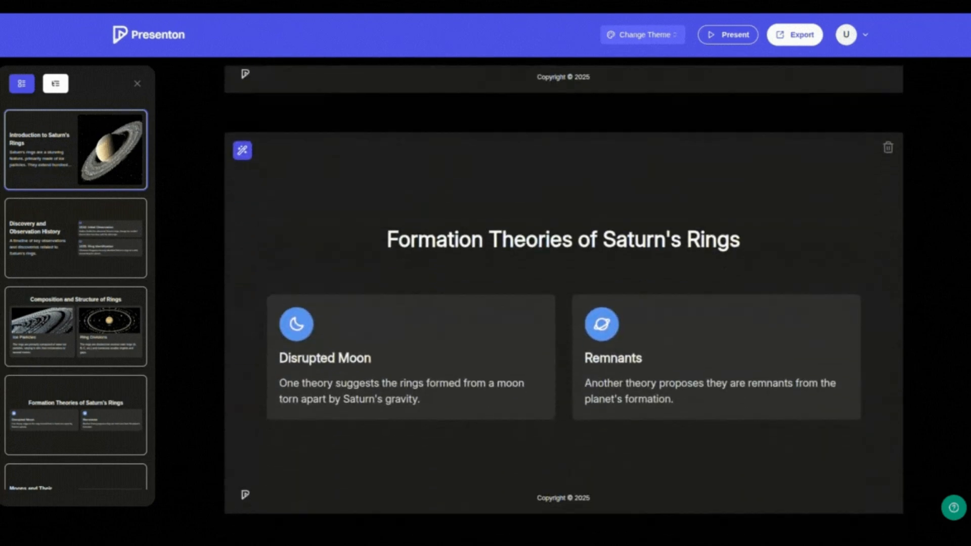
scroll("down", 3)
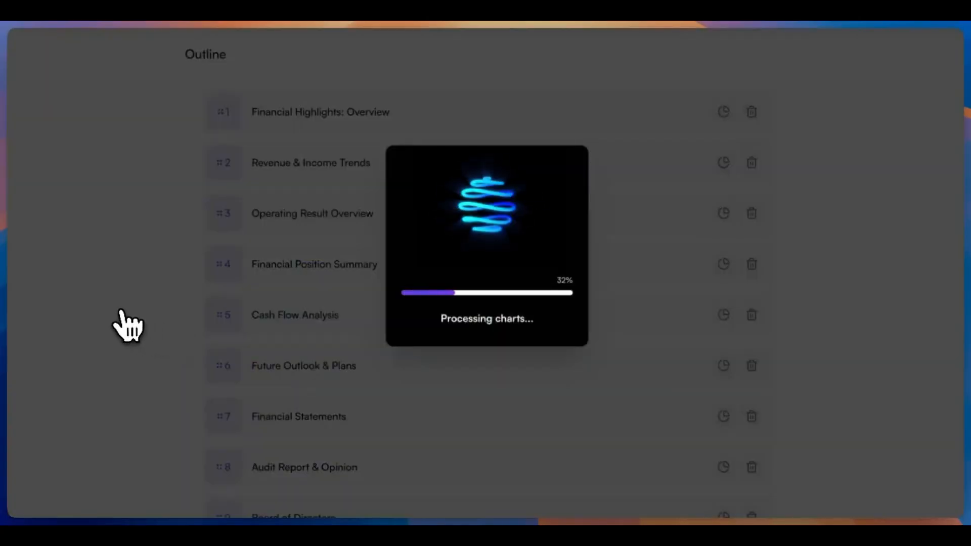
Scroll the outline while the financial report's chart processing advances.
scroll("down", 3)
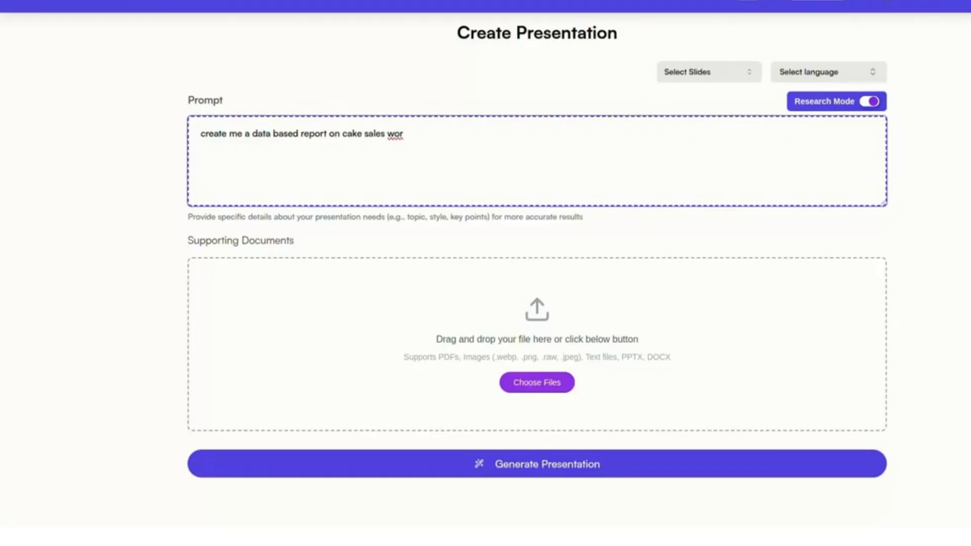
Generate the worldwide cake sales report and choose the Creme theme for it.
left_click(536, 465)
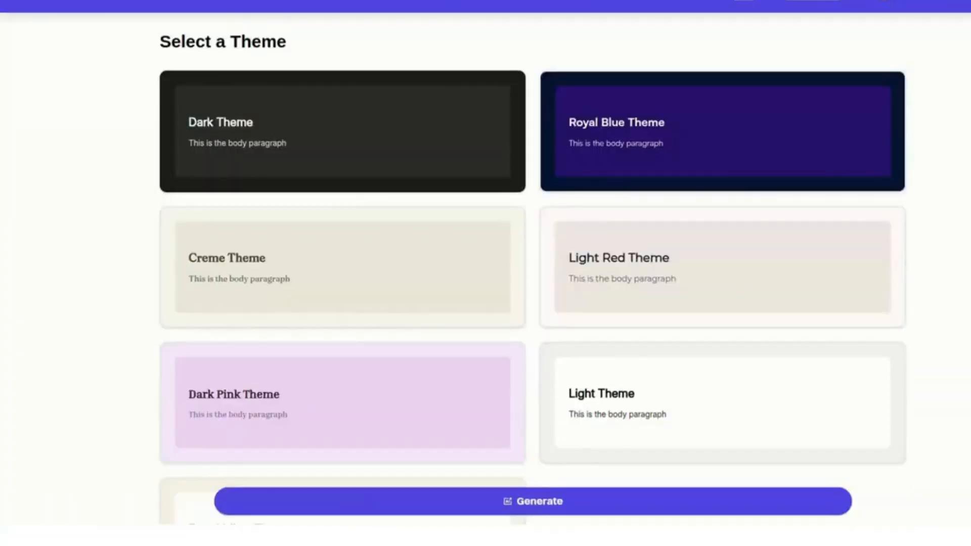
scroll("down", 3)
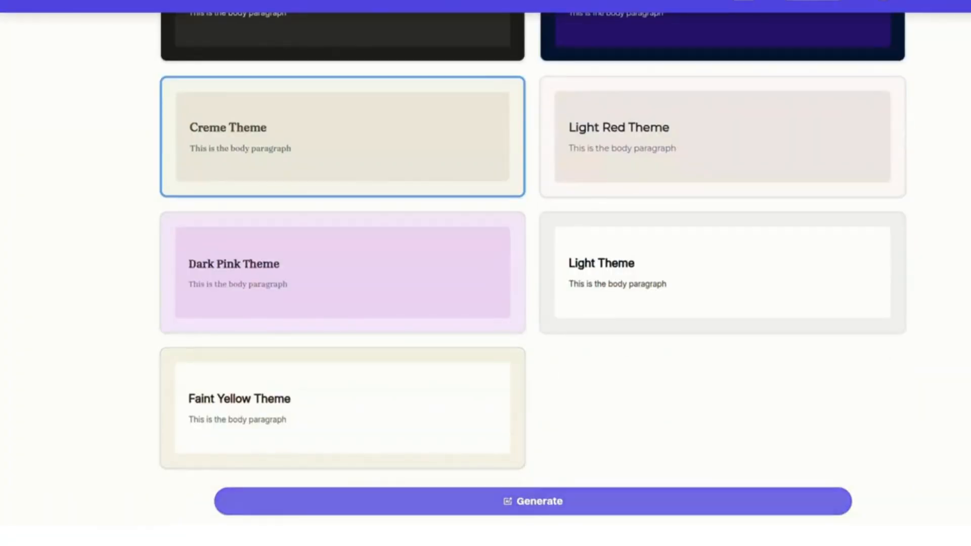
left_click(531, 500)
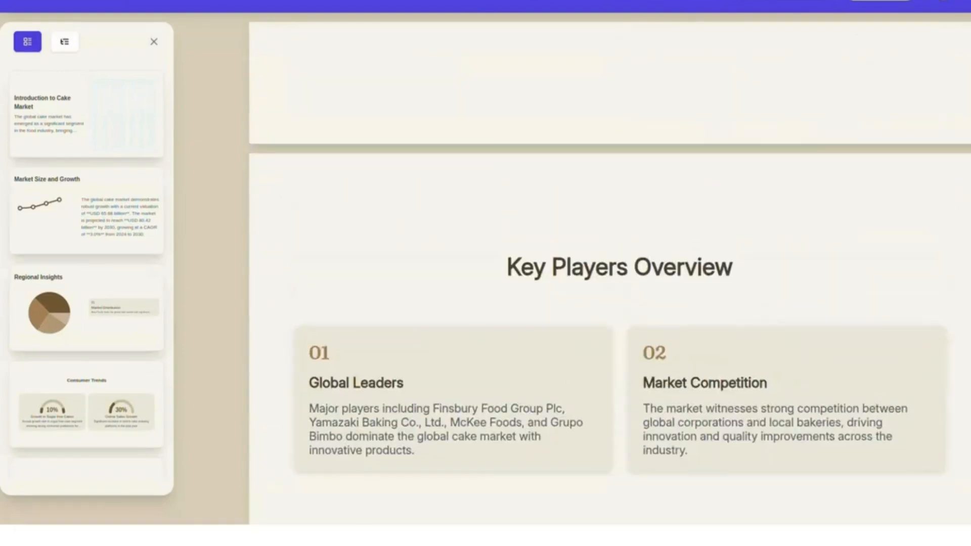
scroll("down", 3)
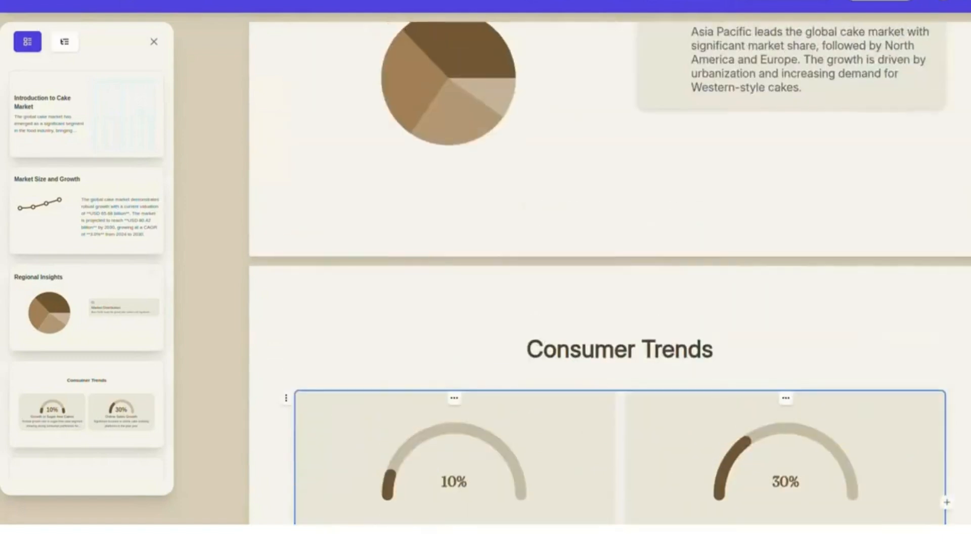
left_click(85, 115)
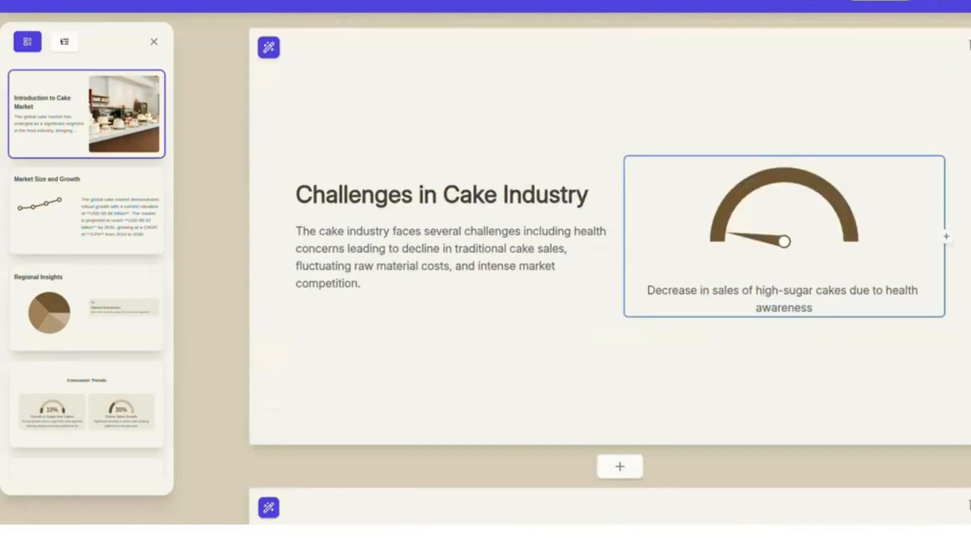
scroll("down", 3)
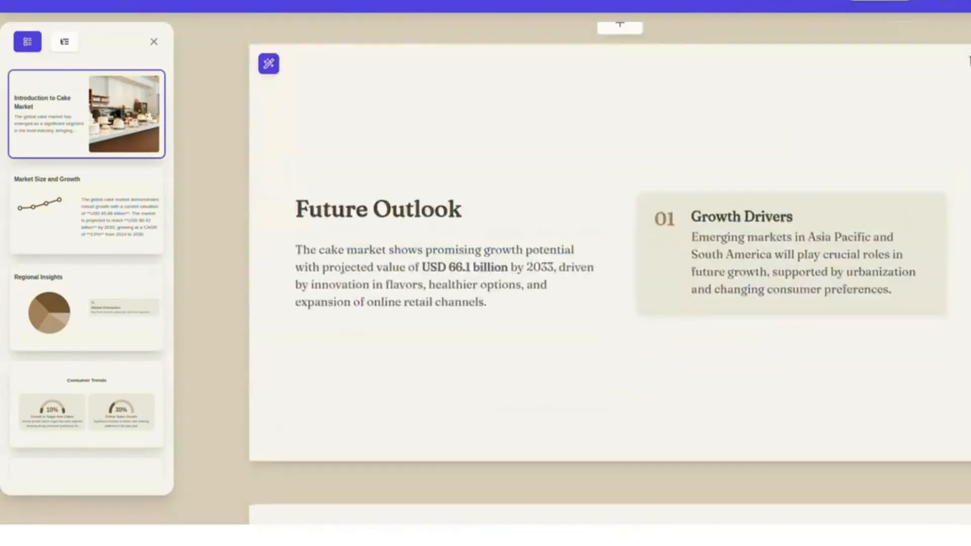
scroll("down", 3)
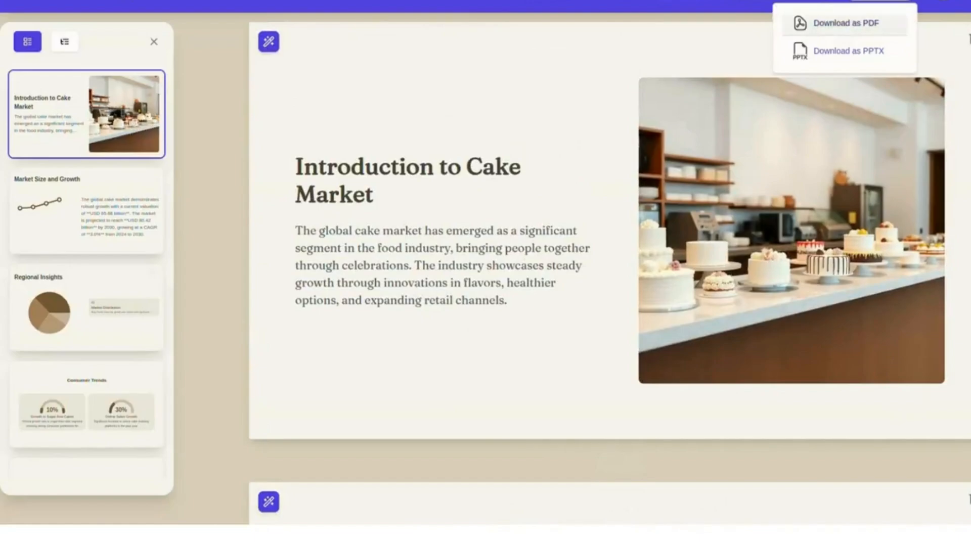
Download the cake market presentation as a PDF via Export.
left_click(844, 24)
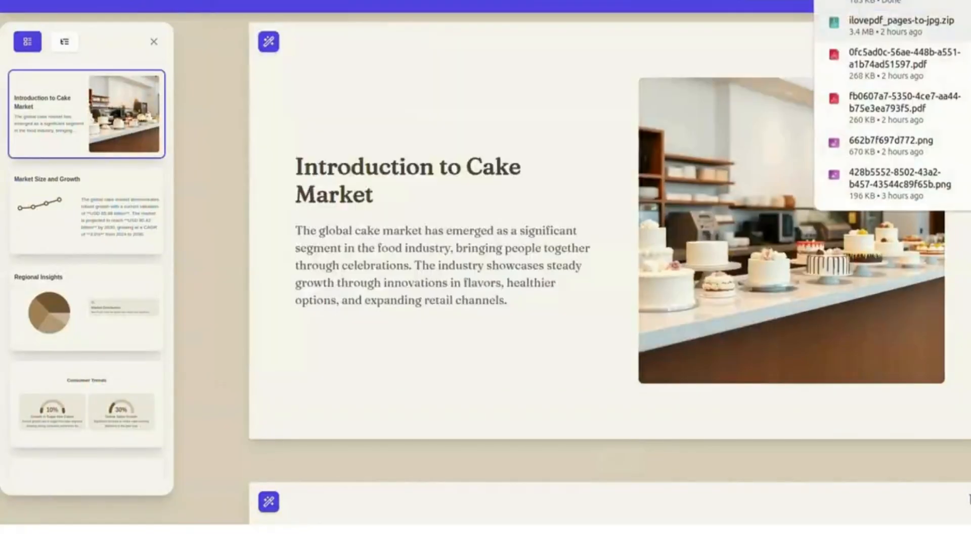